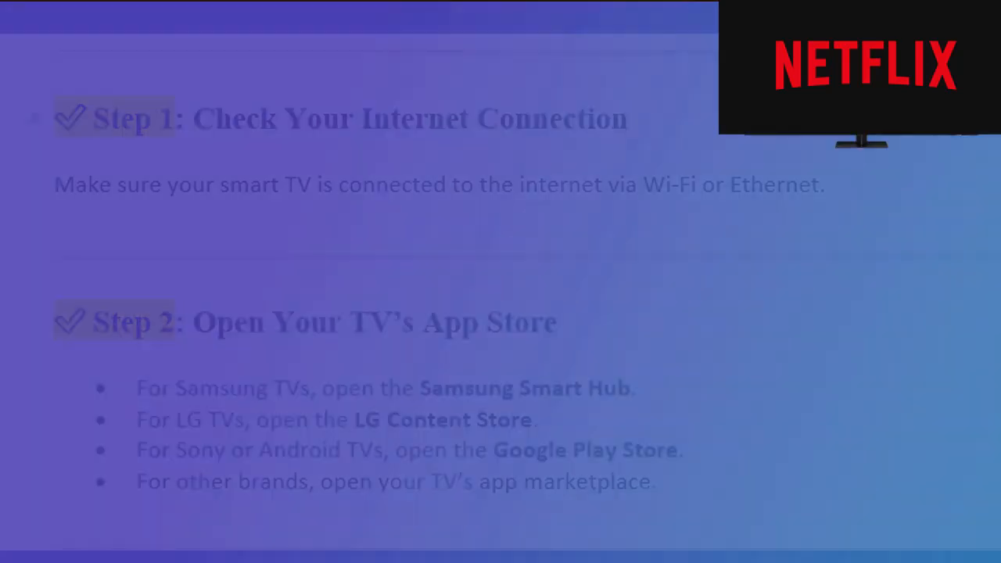
{"action": "scroll", "scroll_direction": "down", "scroll_amount": 3}
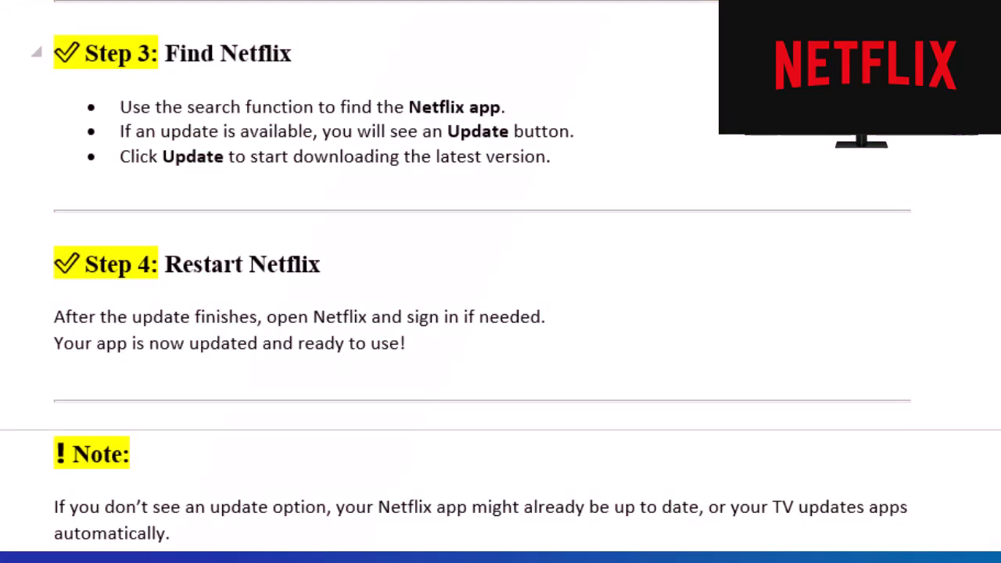